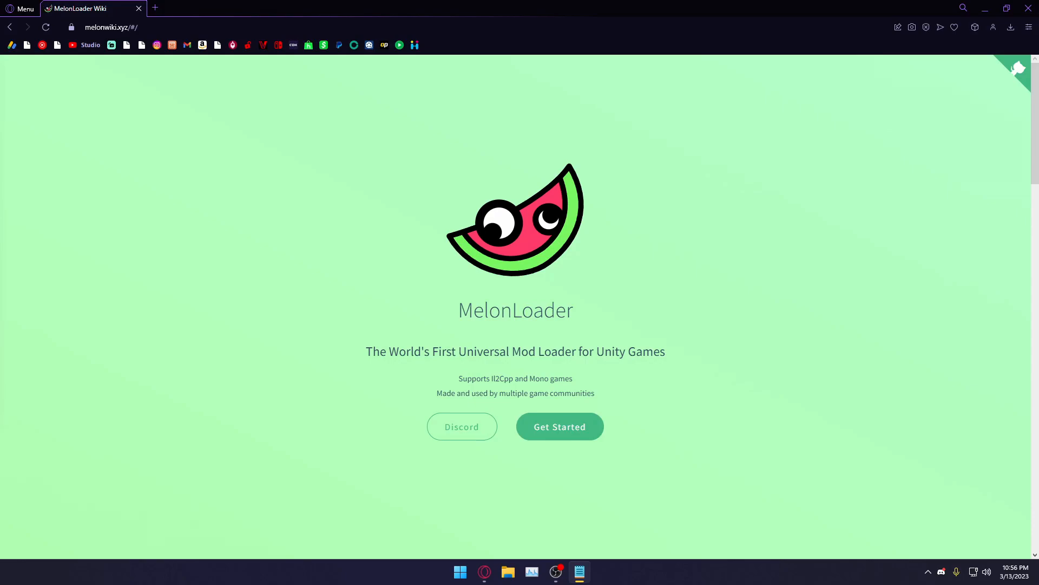
Scroll the wiki through Requirements and Automated Installation to the MelonLoader.Installer.exe download
{"action": "scroll", "scroll_direction": "down", "scroll_amount": 3}
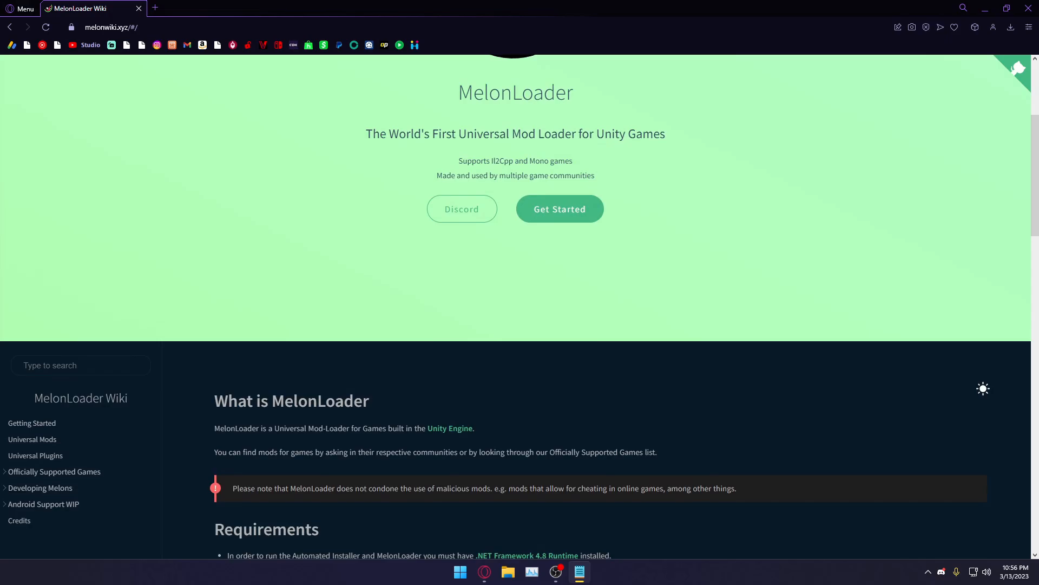
{"action": "scroll", "scroll_direction": "down", "scroll_amount": 3}
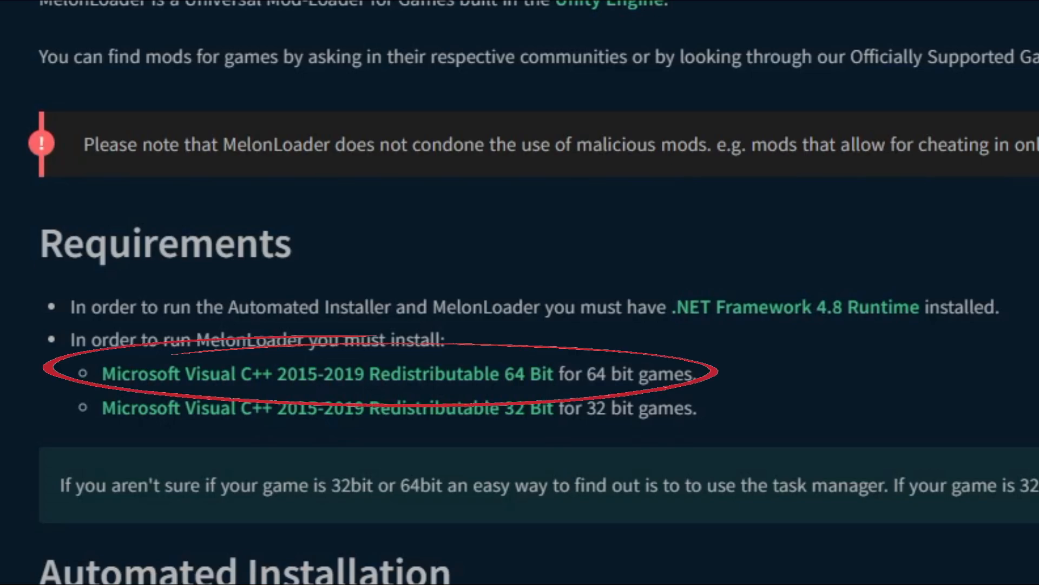
{"action": "scroll", "scroll_direction": "down", "scroll_amount": 3}
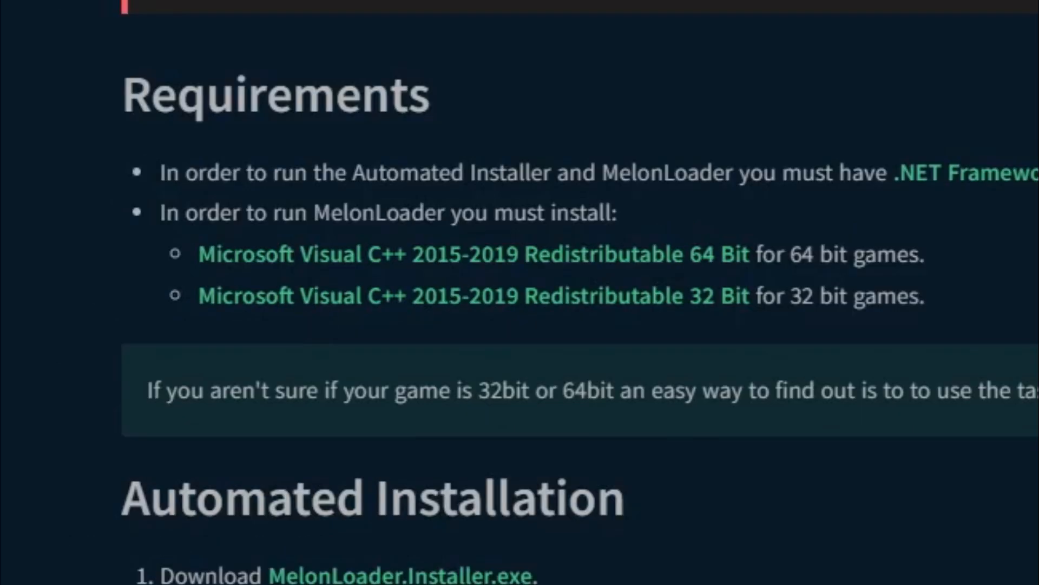
{"action": "scroll", "scroll_direction": "down", "scroll_amount": 3}
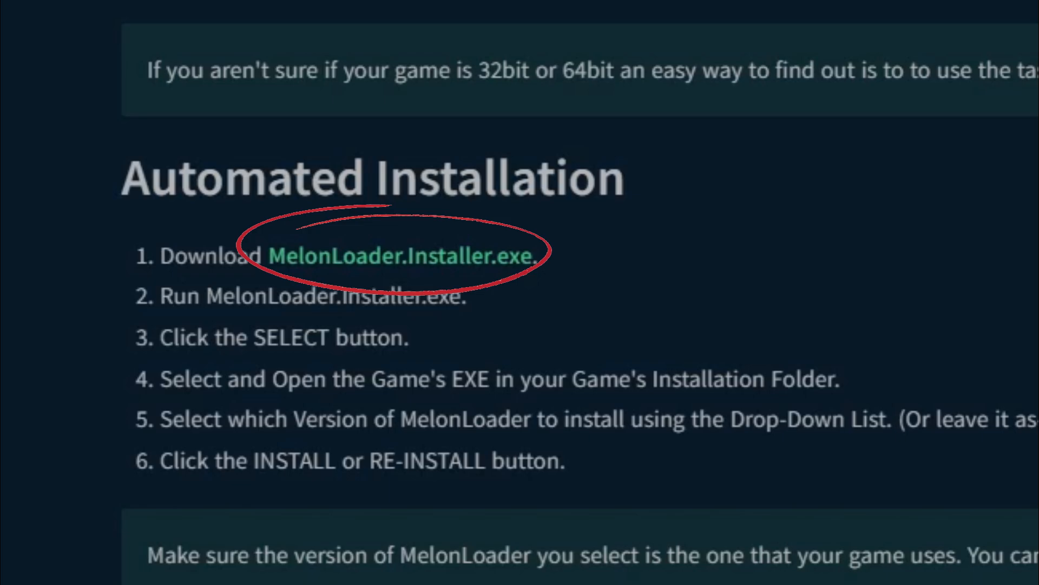
{"action": "scroll", "scroll_direction": "up", "scroll_amount": 3}
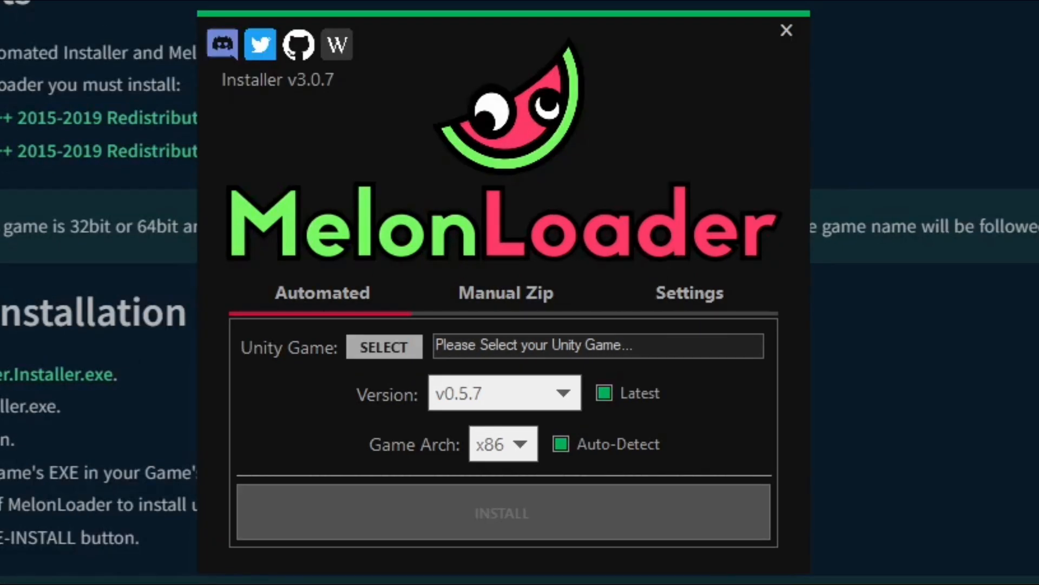
Choose BONELAB_Oculus_Windows64.exe in stress-level-zero-inc-bonelab and install MelonLoader v0.5.7 into it
{"action": "left_click", "coordinate": [383, 346]}
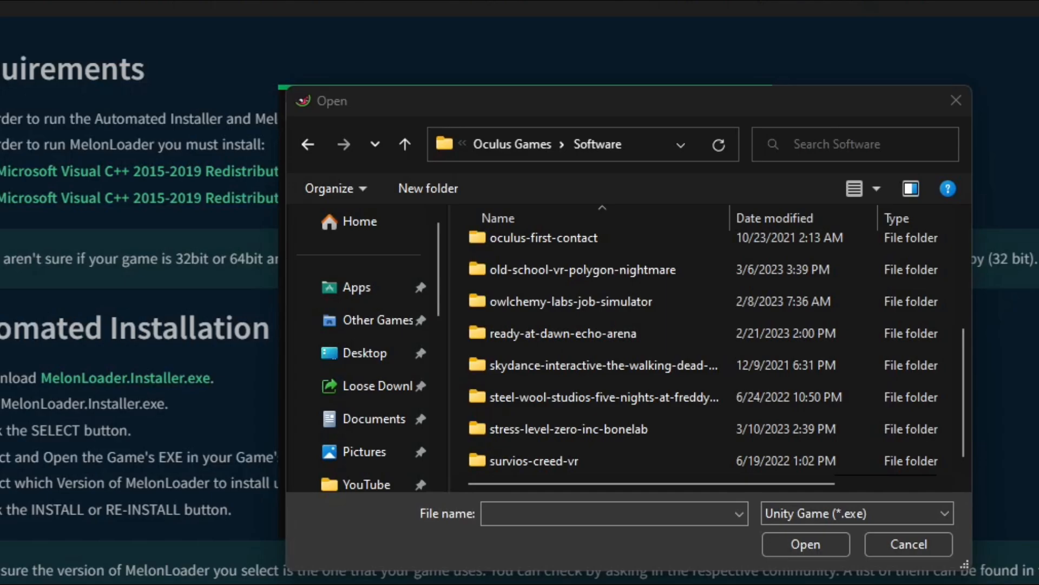
{"action": "left_click", "coordinate": [597, 365]}
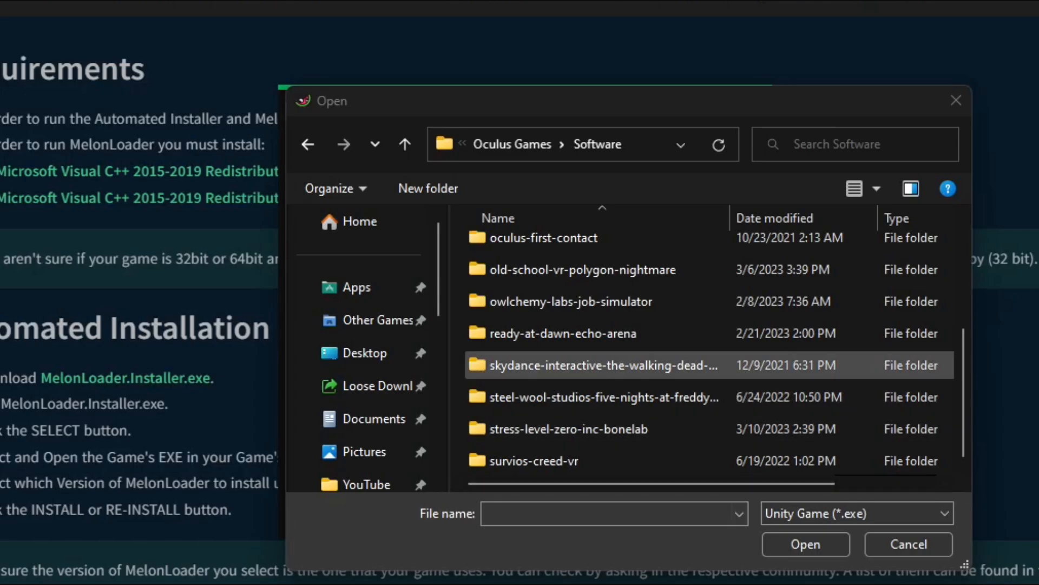
{"action": "double_click", "coordinate": [567, 428]}
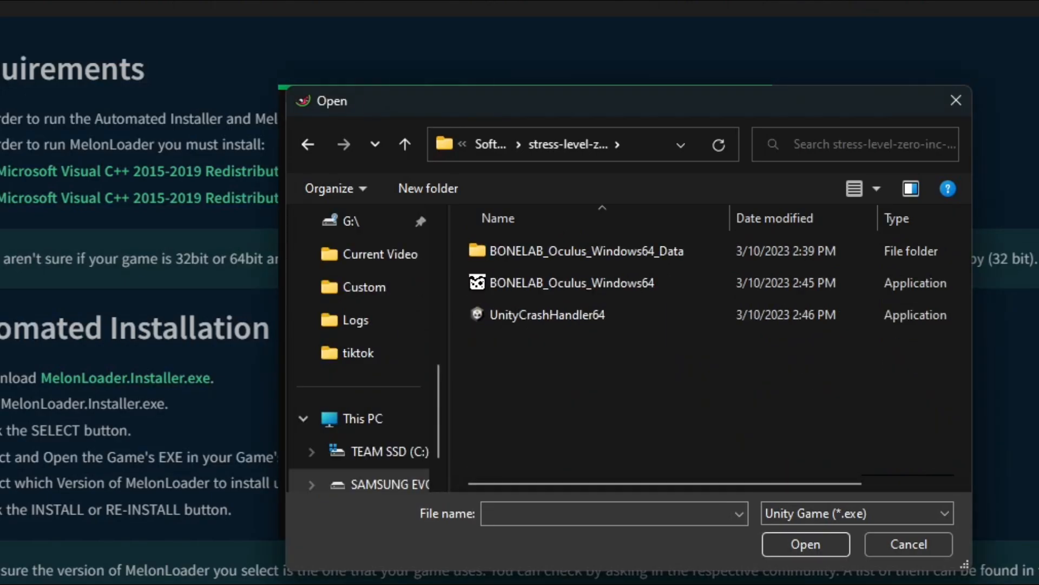
{"action": "left_click", "coordinate": [804, 544]}
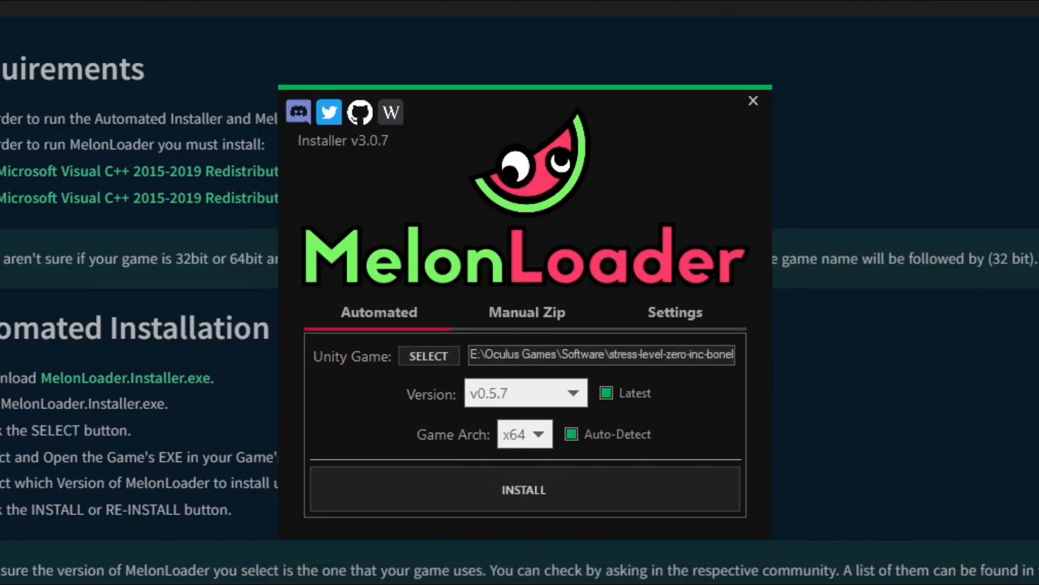
{"action": "left_click", "coordinate": [523, 489]}
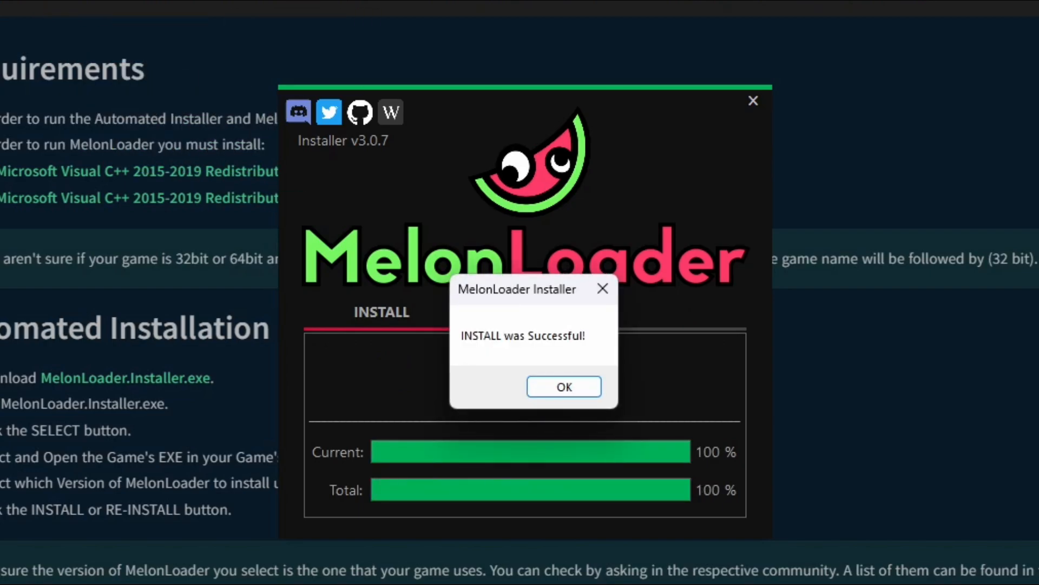
{"action": "left_click", "coordinate": [563, 386]}
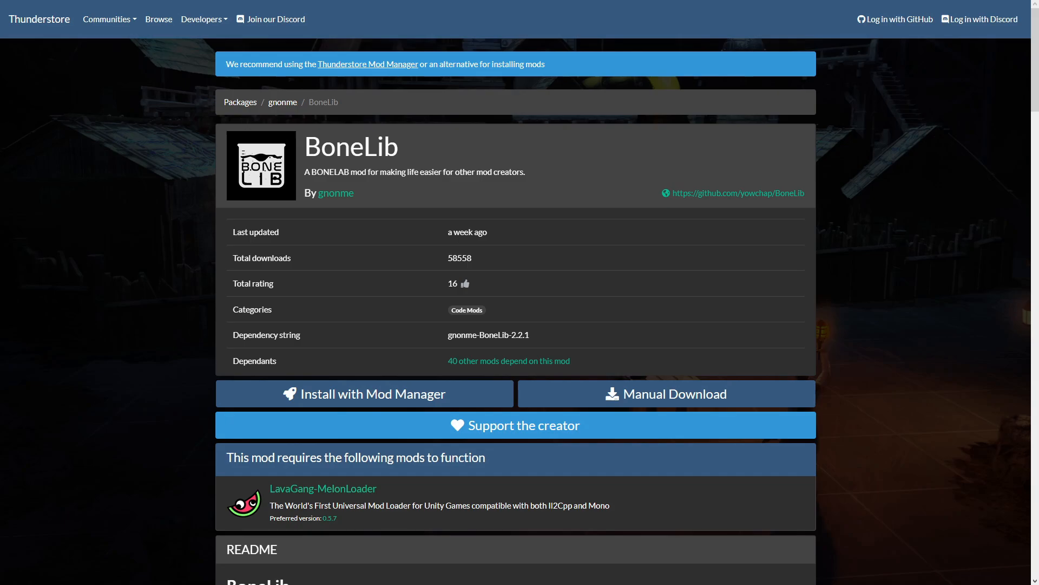
Manually download BoneLib and place its Mods and Plugins folders in the BONELAB folder
{"action": "left_click", "coordinate": [666, 393]}
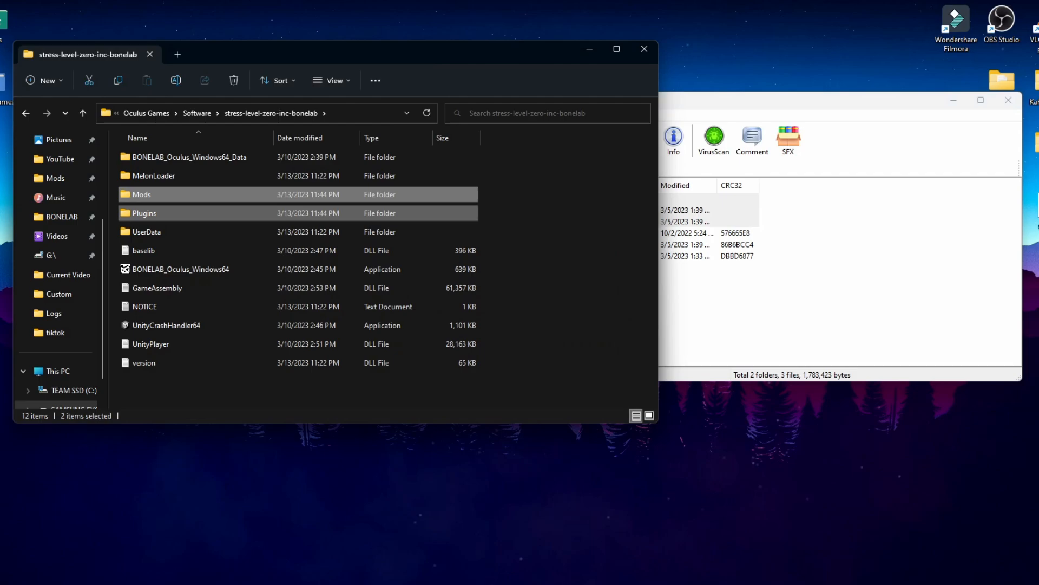
{"action": "left_click", "coordinate": [299, 398]}
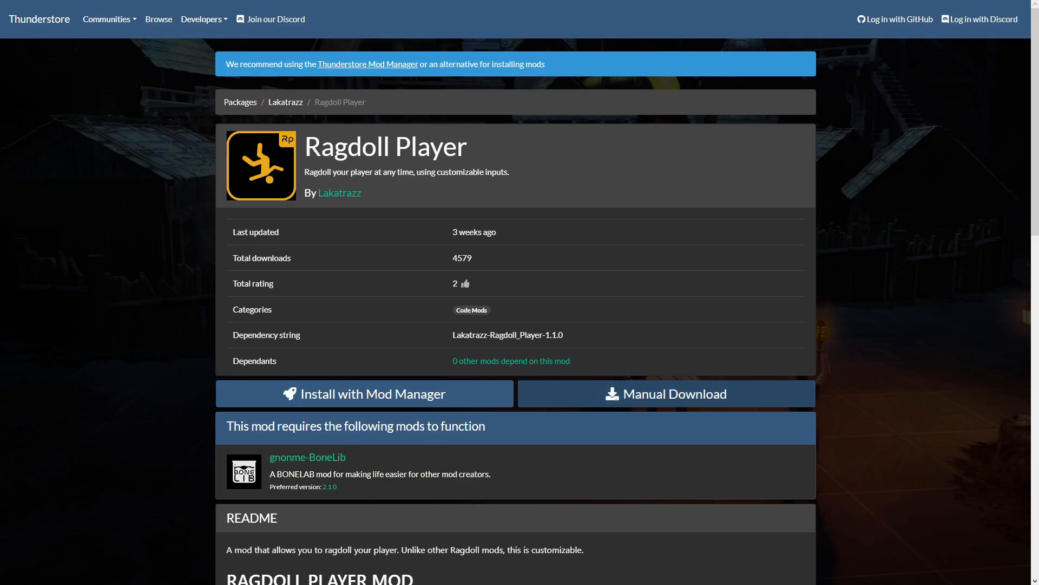
Manually download Ragdoll Player and merge its Mods folder from WinRAR into the BONELAB folder
{"action": "left_click", "coordinate": [666, 393]}
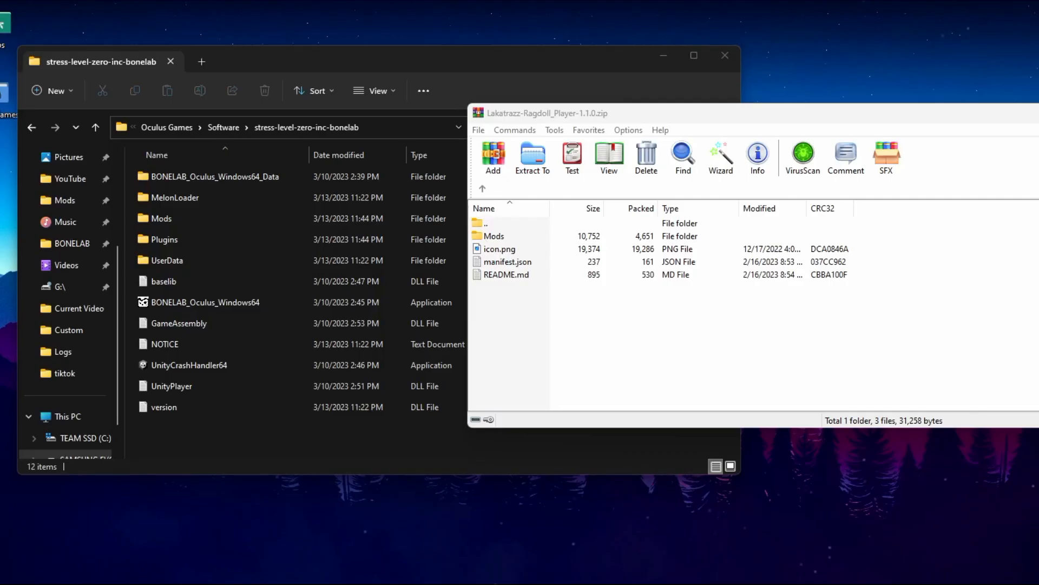
{"action": "left_click", "coordinate": [493, 235]}
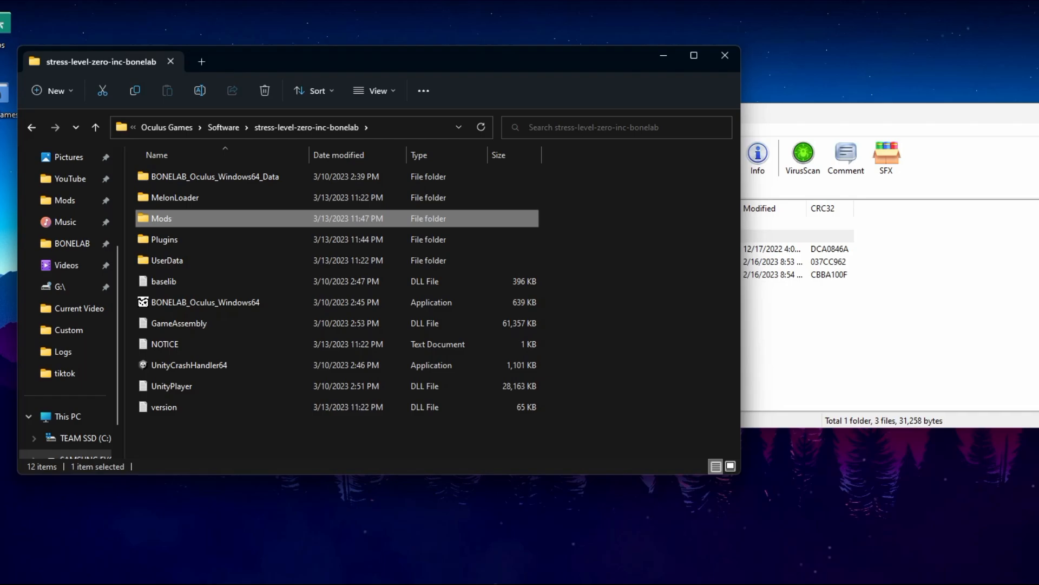
{"action": "left_click", "coordinate": [397, 437]}
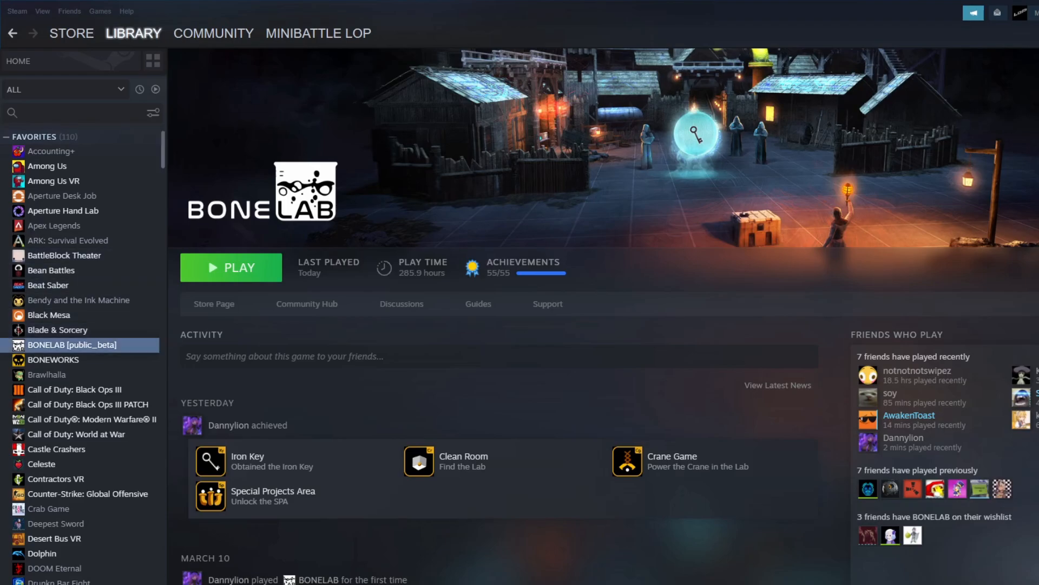
Set BONELAB's Betas branch to public_beta in its Steam properties
{"action": "right_click", "coordinate": [73, 344]}
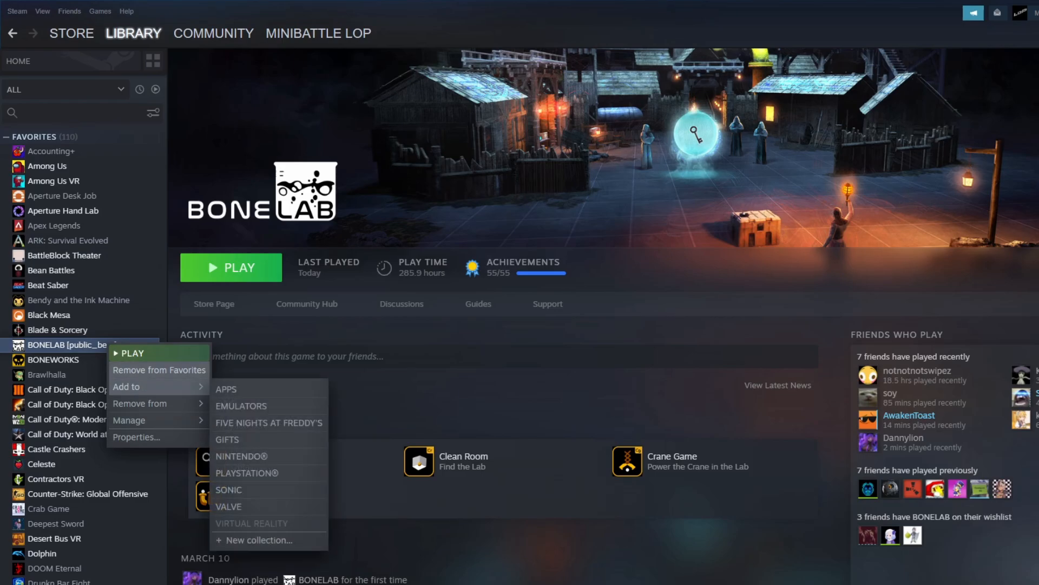
{"action": "left_click", "coordinate": [137, 436]}
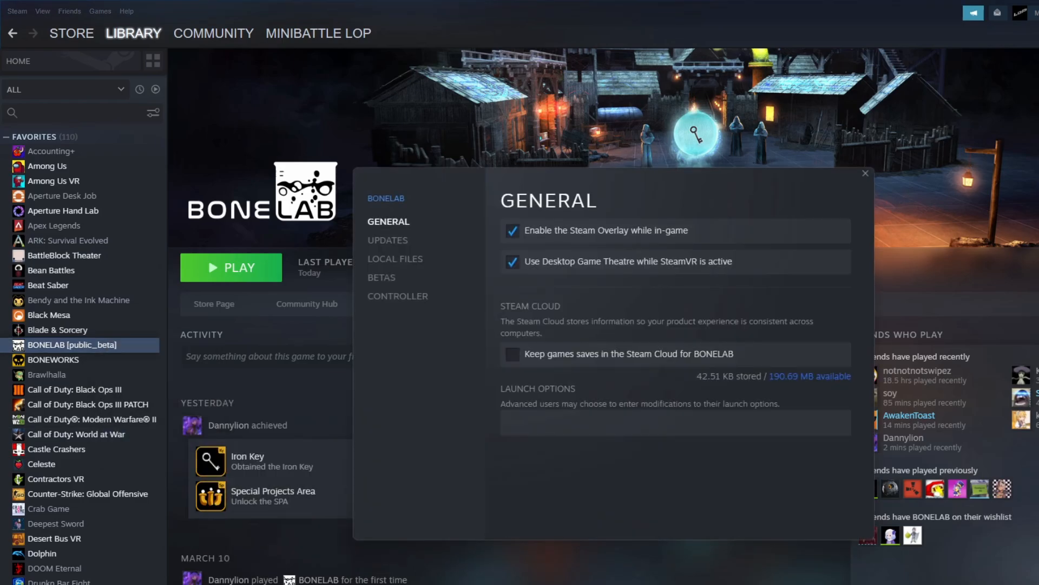
{"action": "left_click", "coordinate": [382, 277]}
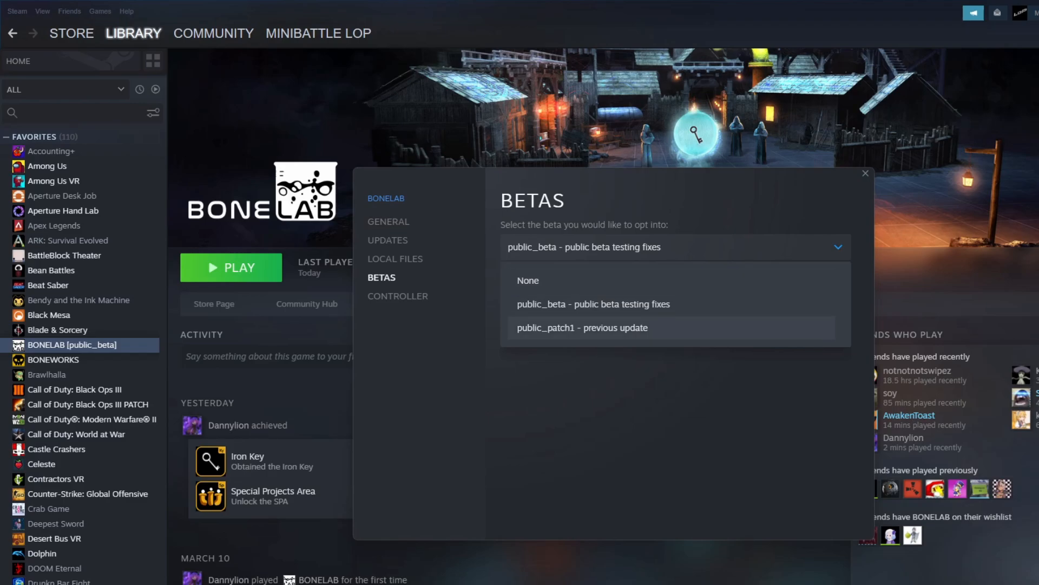
{"action": "left_click", "coordinate": [865, 173]}
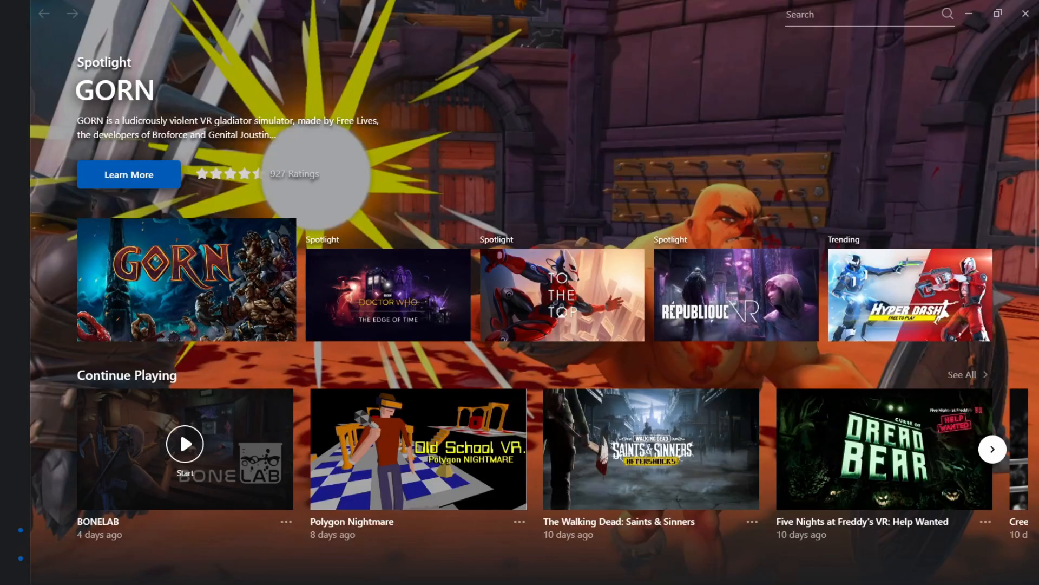
Switch BONELAB's Oculus version to Public Beta 1.985.34555 under Additional Details and start the game
{"action": "left_click", "coordinate": [861, 13]}
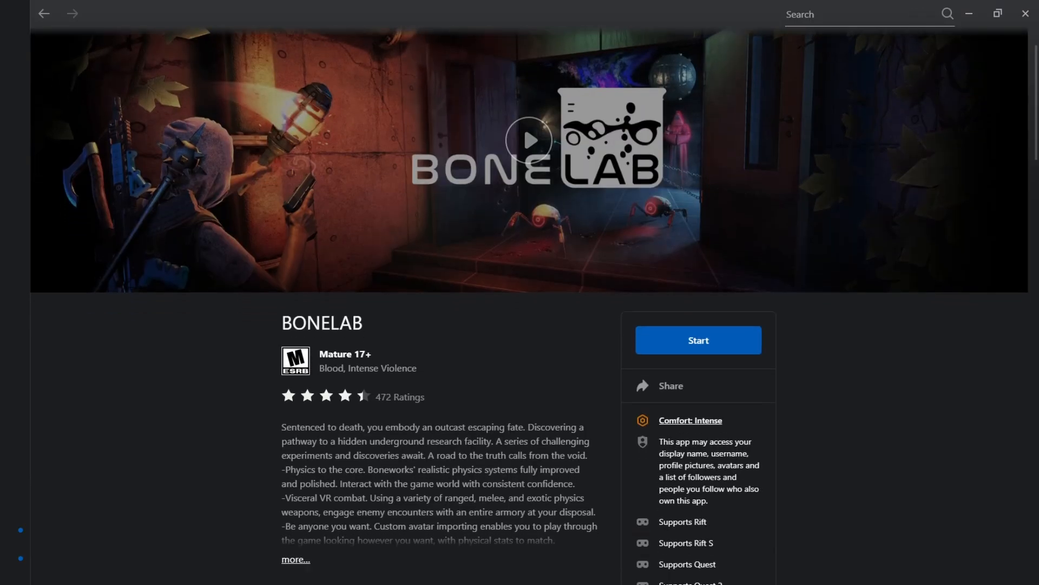
{"action": "scroll", "scroll_direction": "down", "scroll_amount": 3}
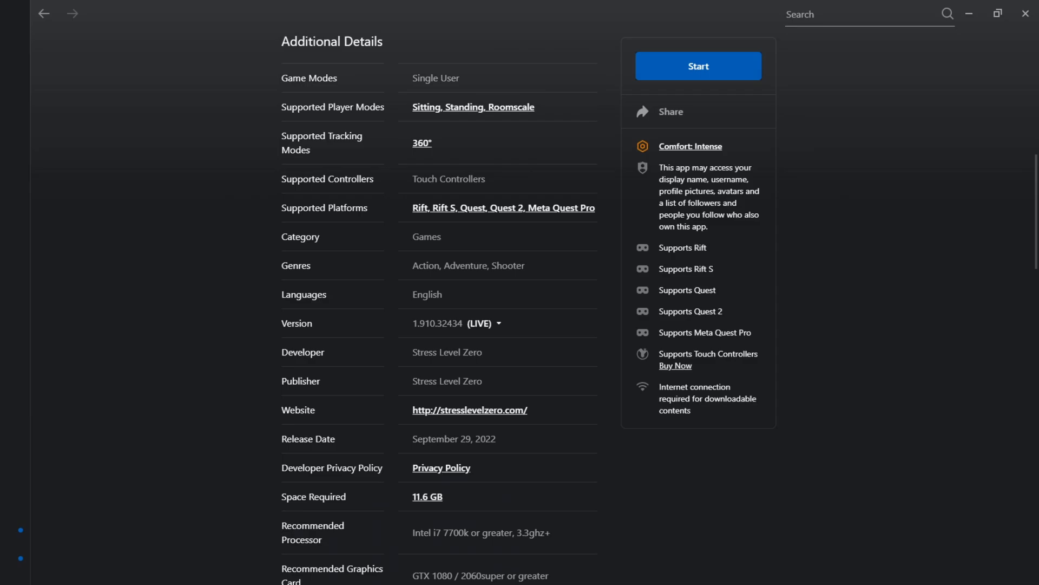
{"action": "left_click", "coordinate": [498, 323]}
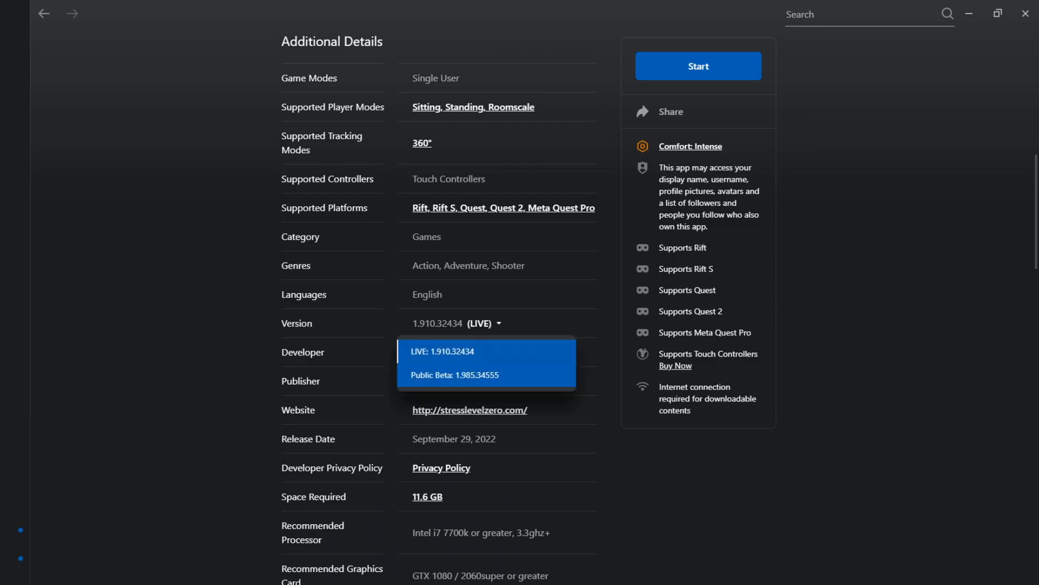
{"action": "left_click", "coordinate": [454, 375]}
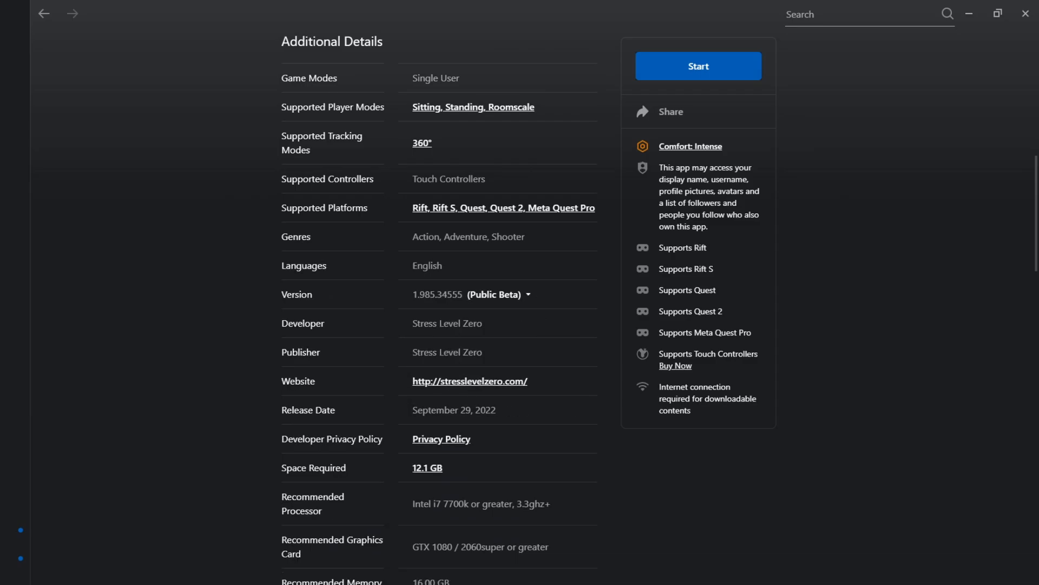
{"action": "left_click", "coordinate": [697, 66]}
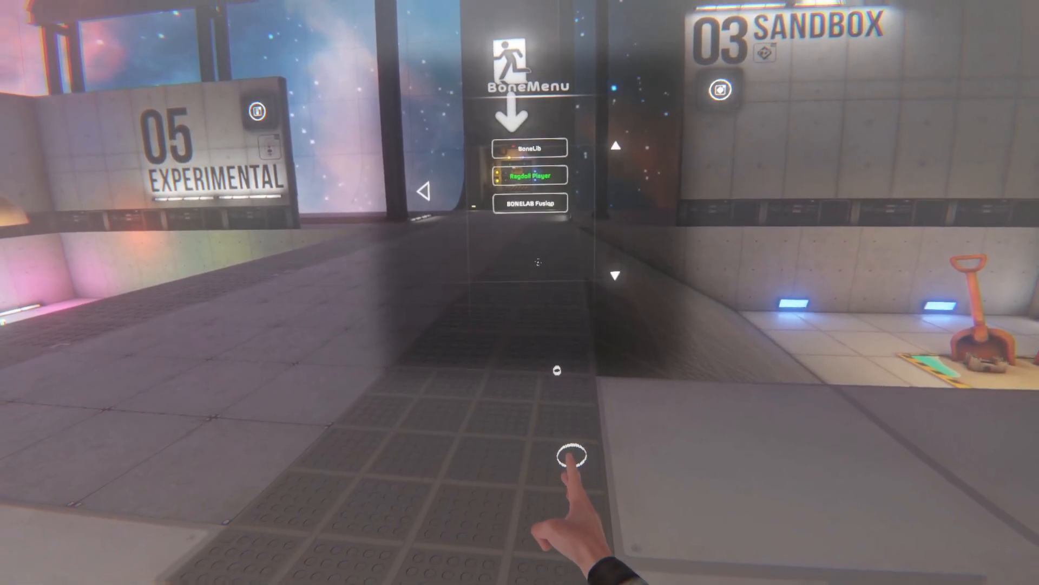
Cycle Fusion's Target Layer in Network Layer Manager to STEAM, then go to Matchmaking
{"action": "left_click", "coordinate": [530, 202]}
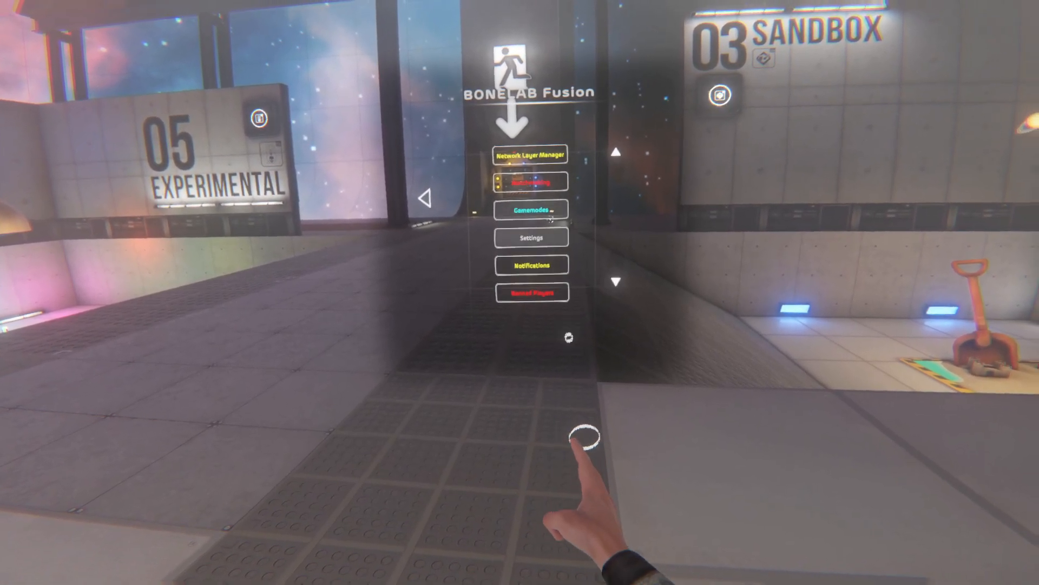
{"action": "left_click", "coordinate": [530, 155]}
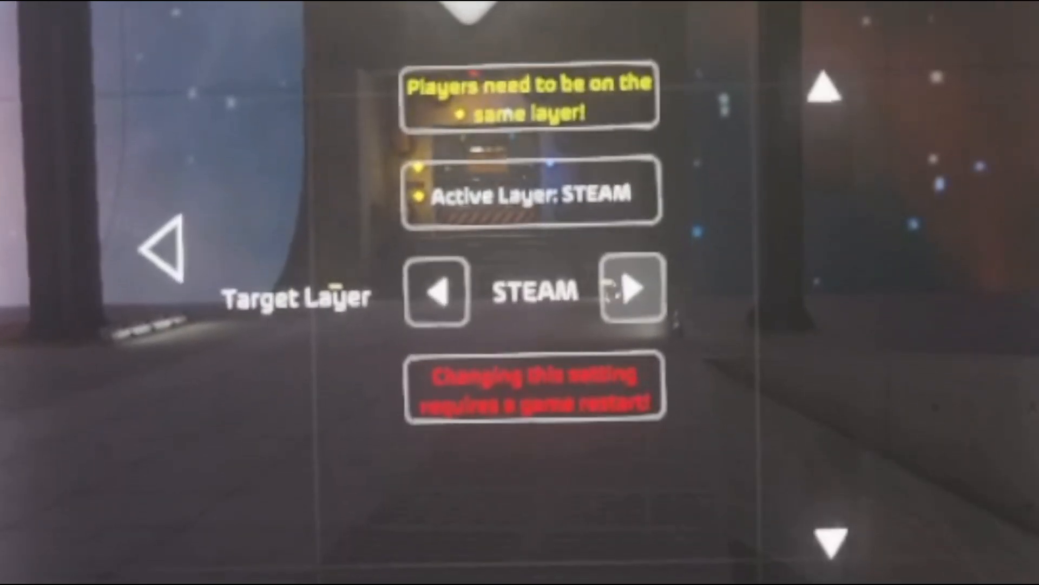
{"action": "left_click", "coordinate": [631, 290]}
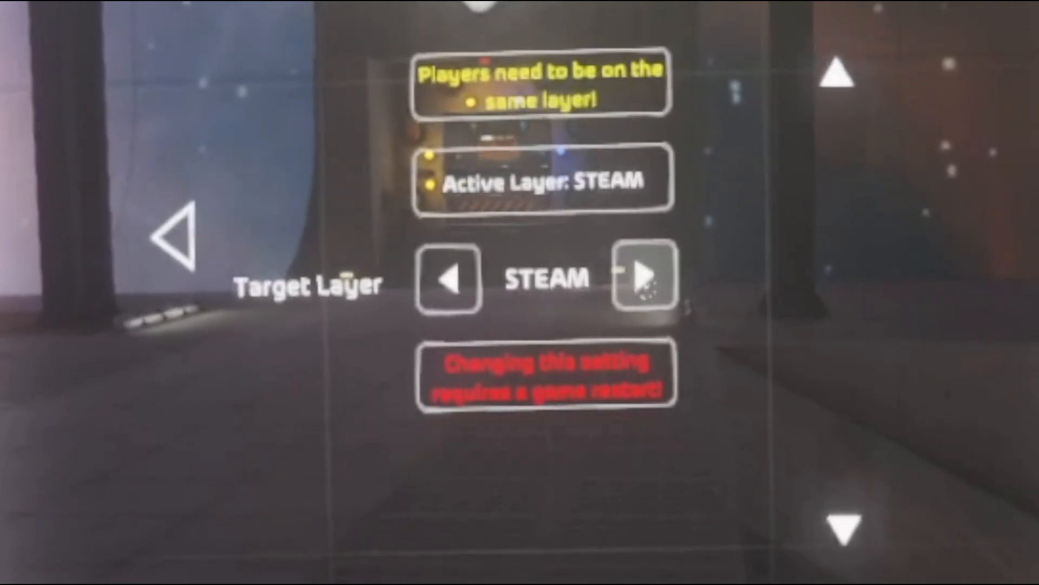
{"action": "left_click", "coordinate": [642, 277]}
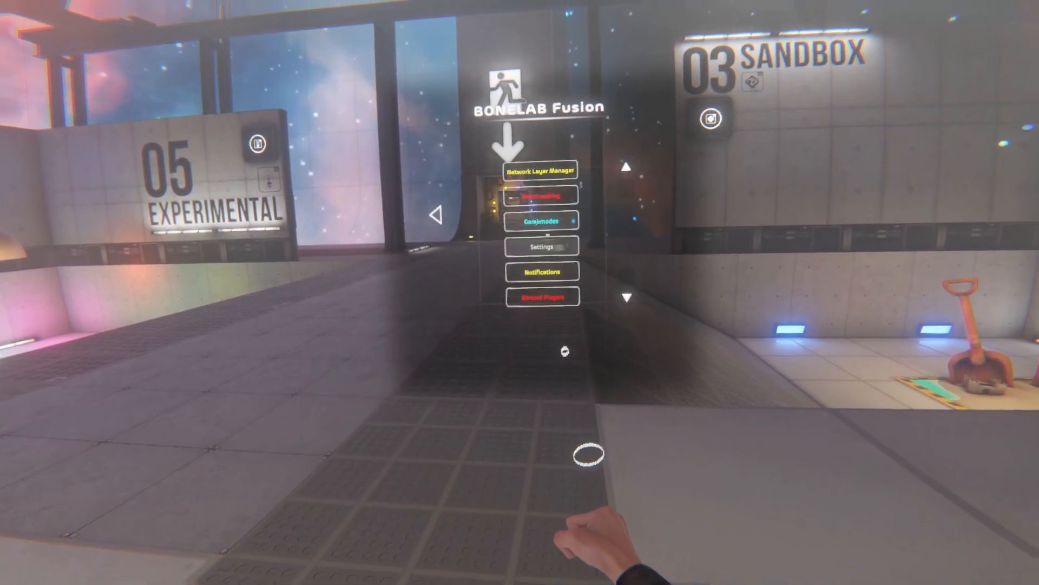
{"action": "left_click", "coordinate": [540, 194]}
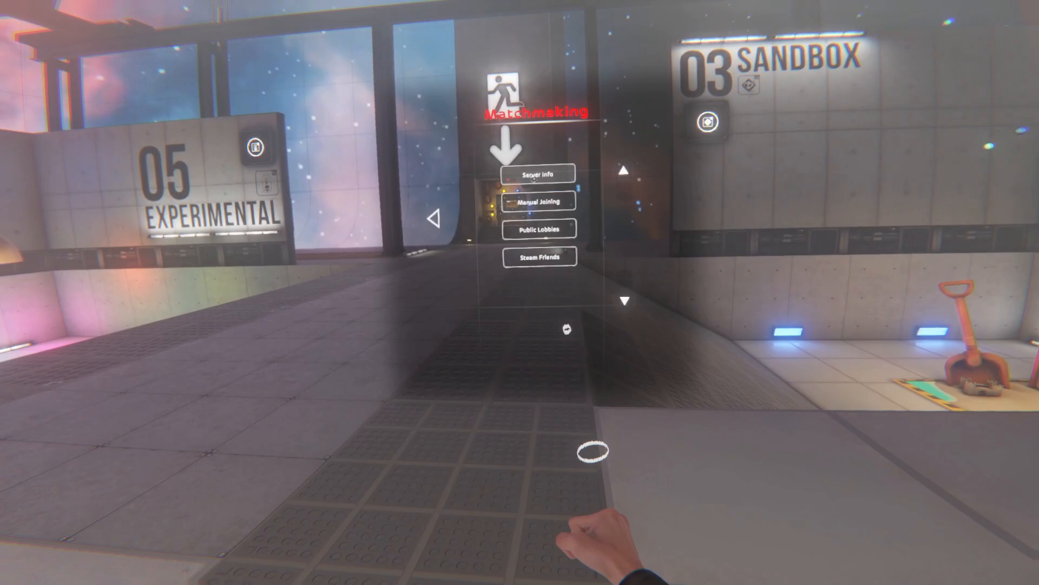